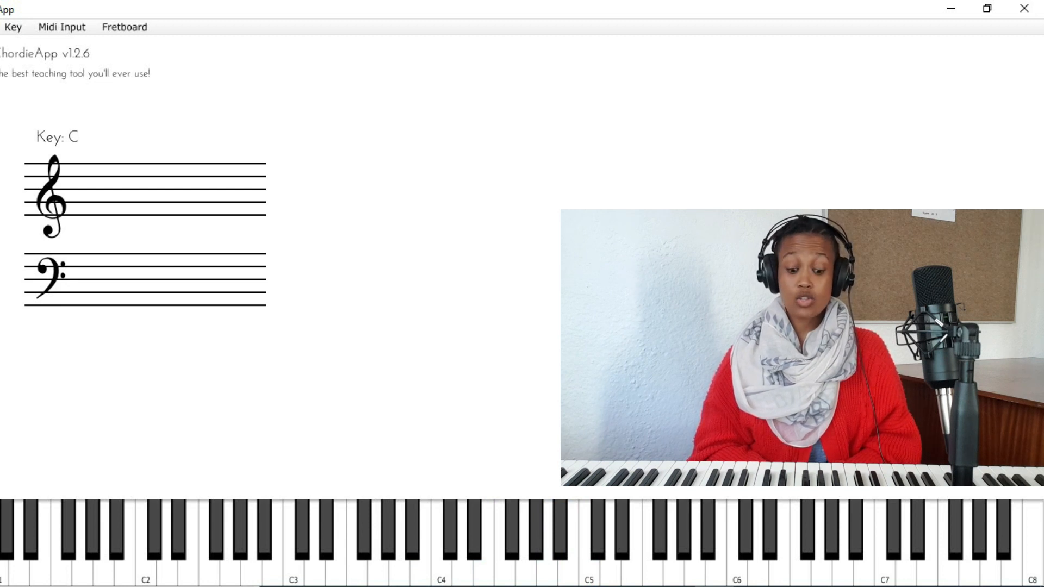
- Sound B♭ so it appears on the treble staff and its key lights on the on-screen keyboard
left_click(473, 526)
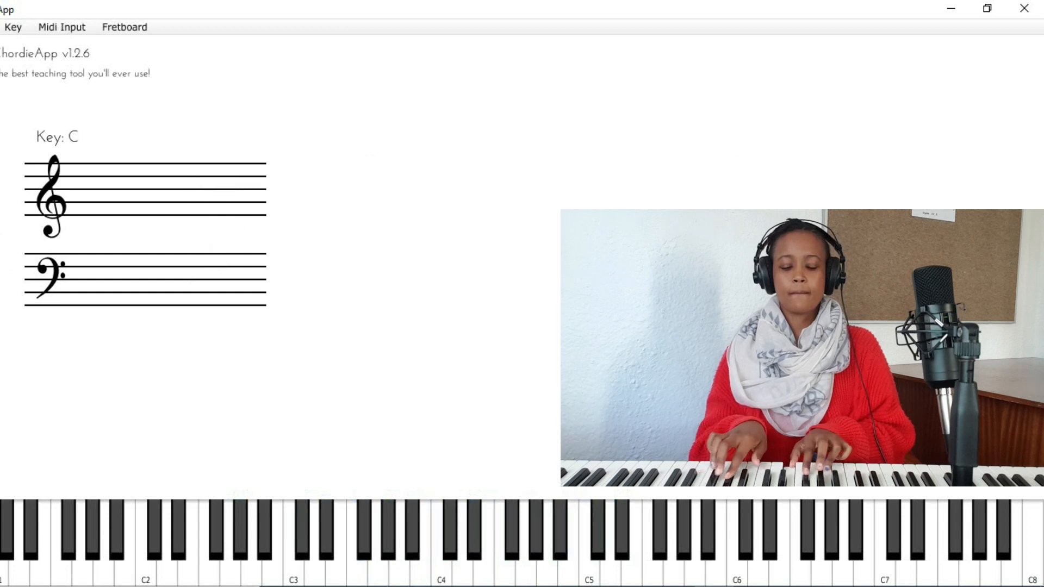
left_click(560, 533)
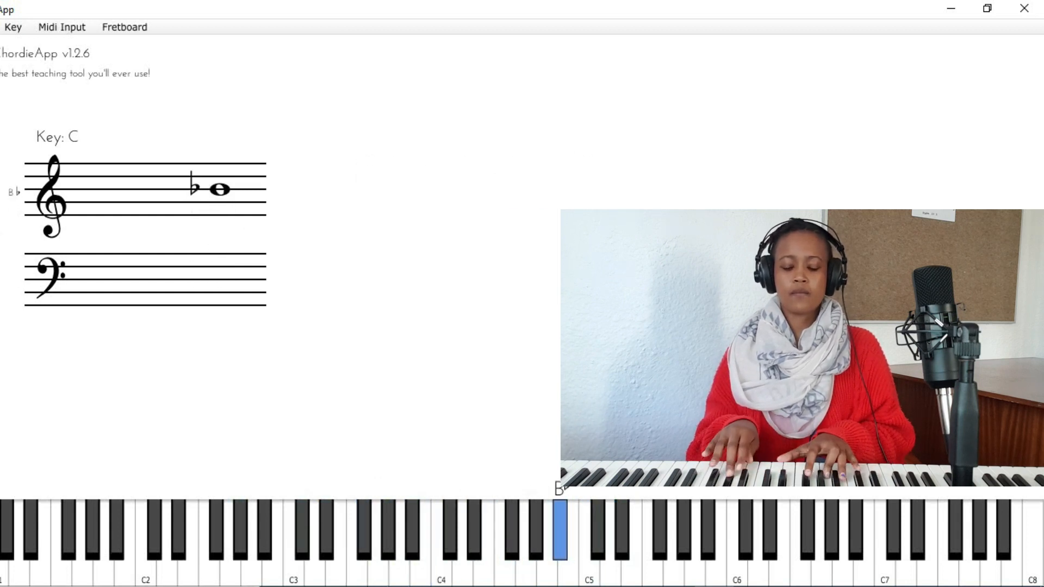
left_click(292, 533)
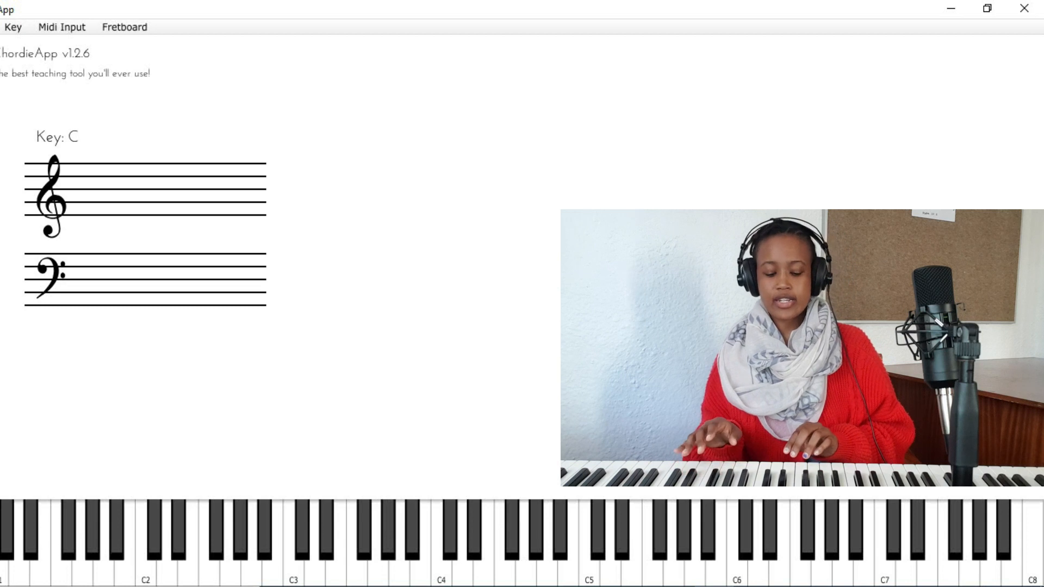
- Sound the high F so it appears on ledger lines above the treble staff with its key lit
left_click(714, 540)
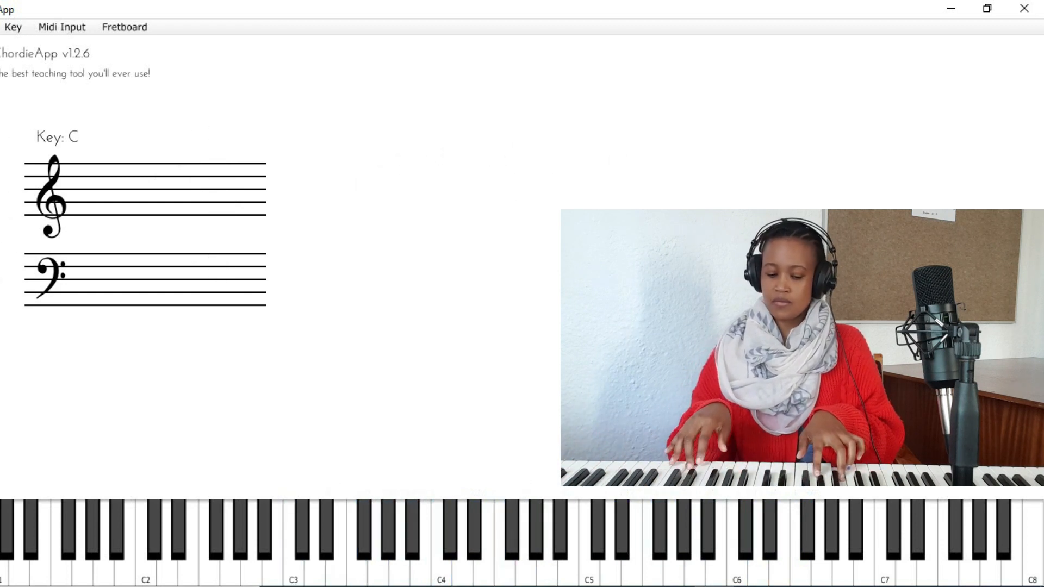
left_click(796, 533)
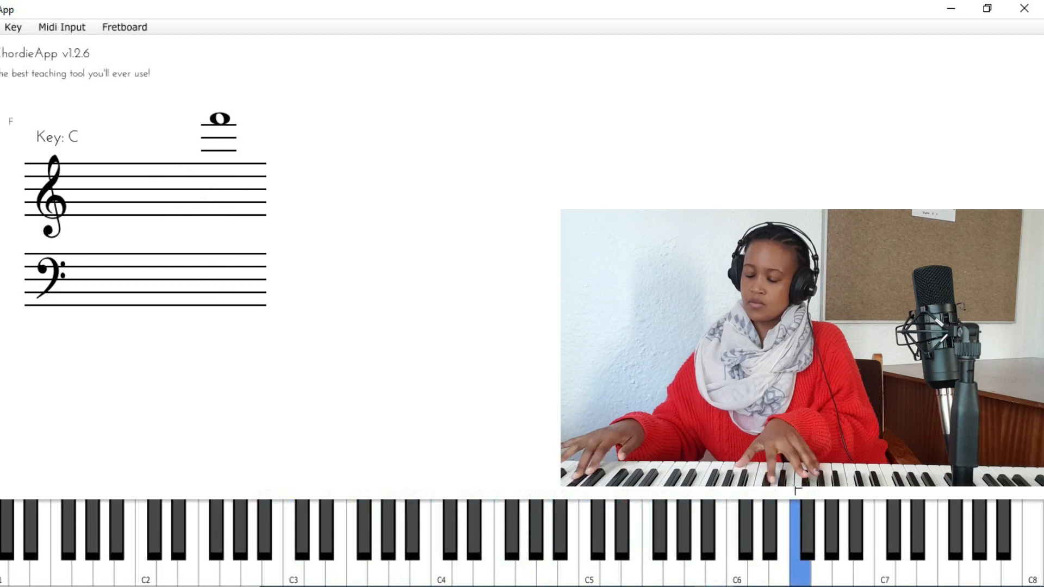